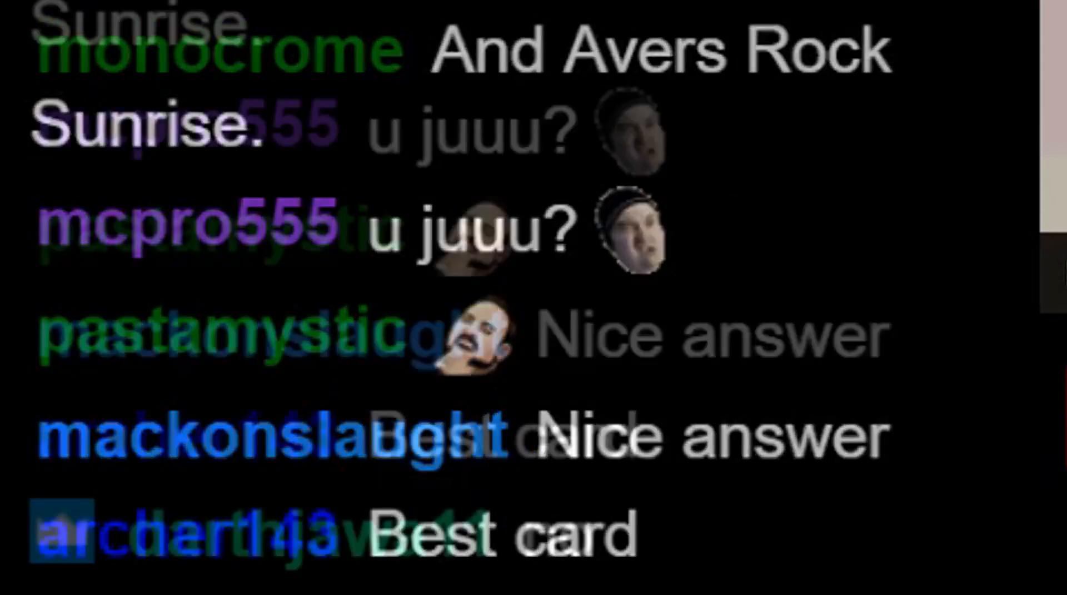
Step: Scroll through the Google results for 'hypergeometric calculator'
scroll(down, 3)
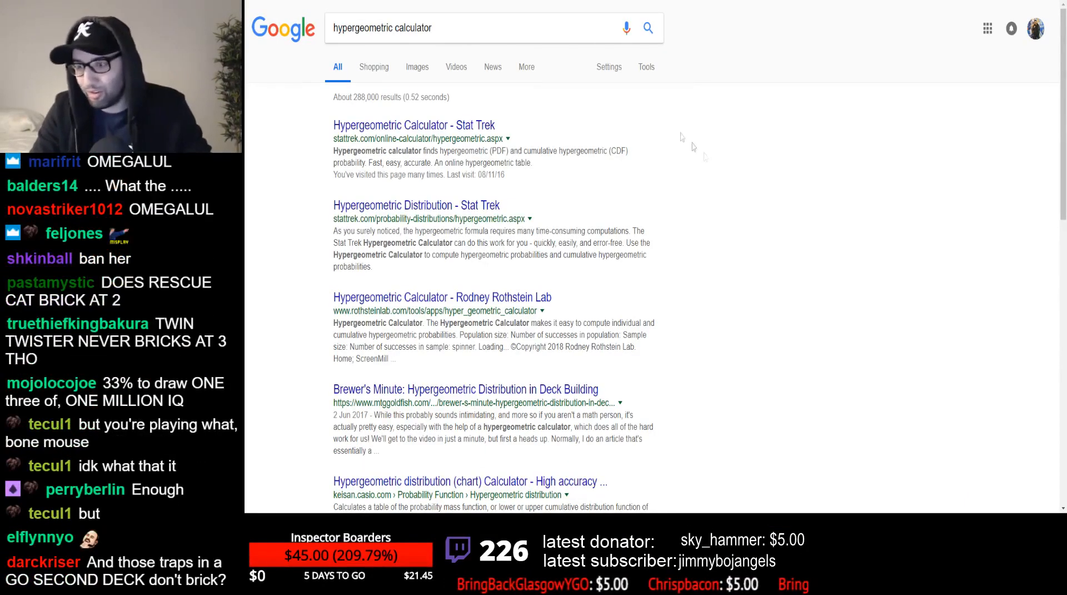
Step: Open Stat Trek's calculator and enter population 40, 3 successes, sample size 5
click(413, 125)
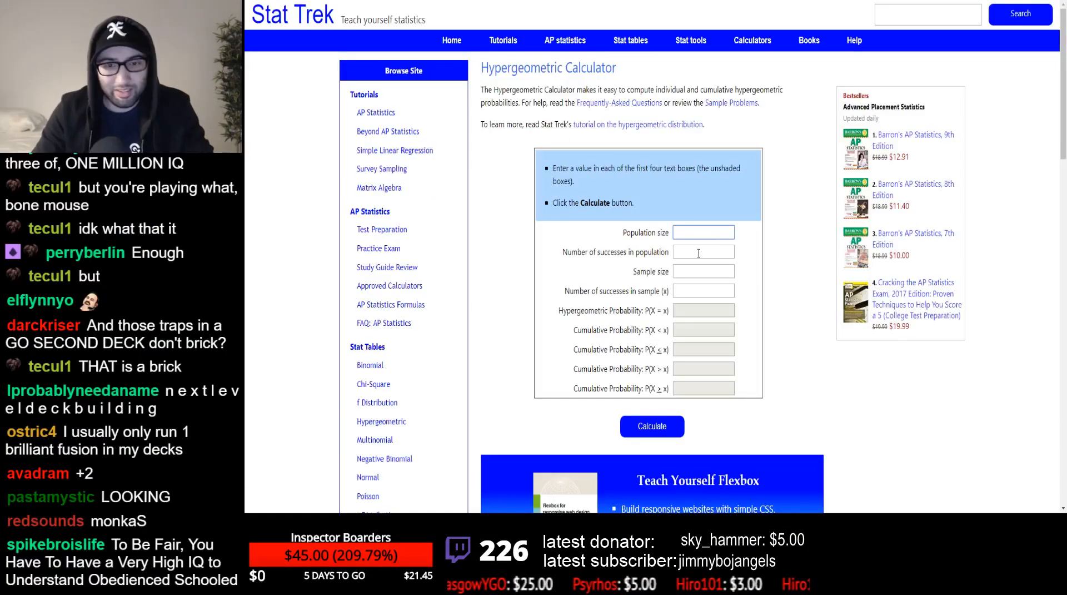
scroll(down, 3)
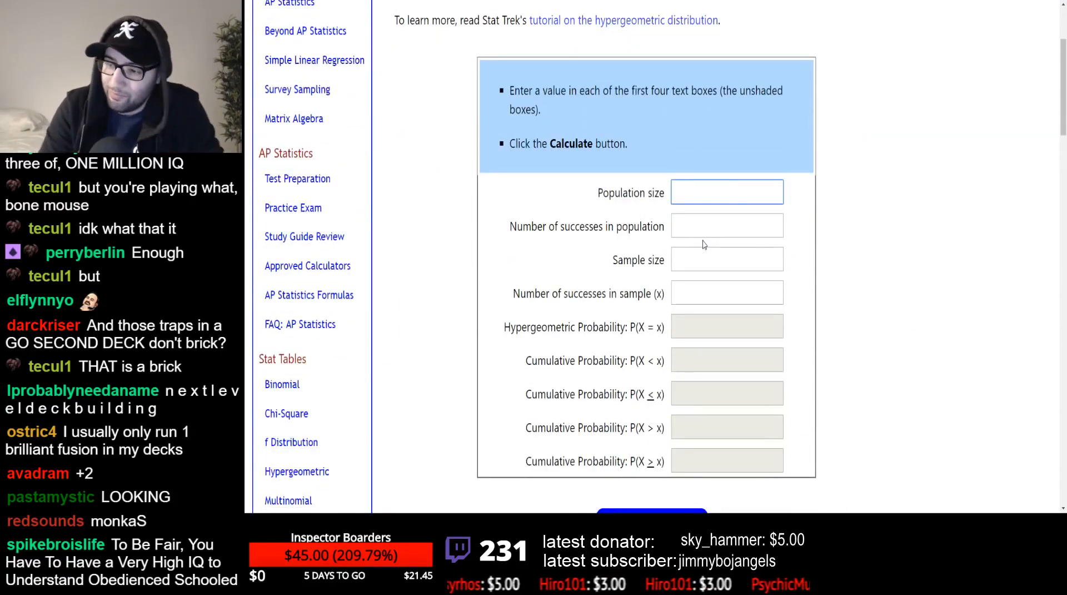
text(40)
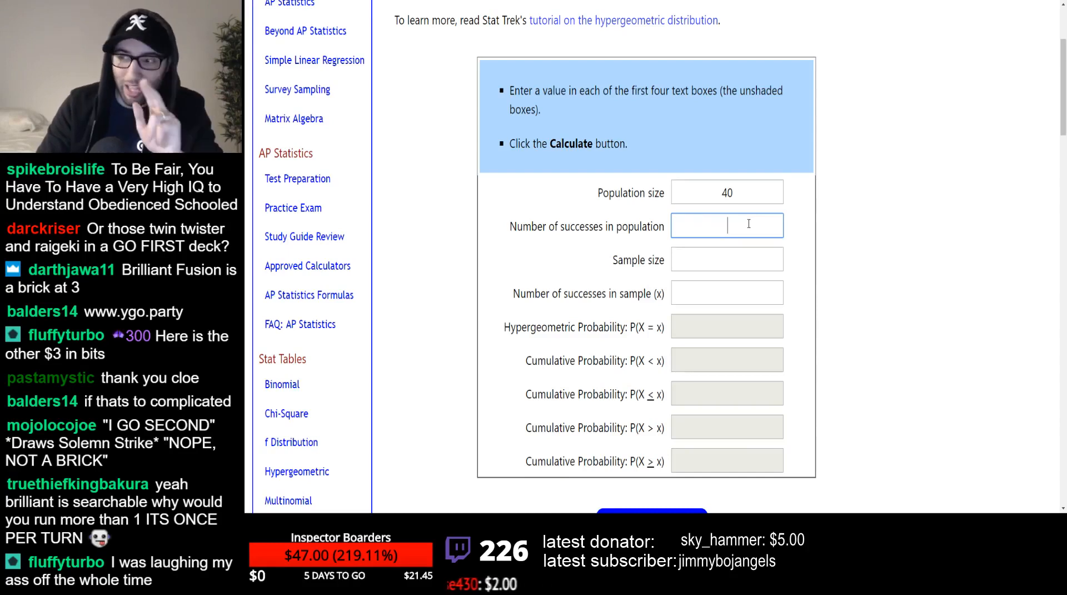
mouse_move(786, 240)
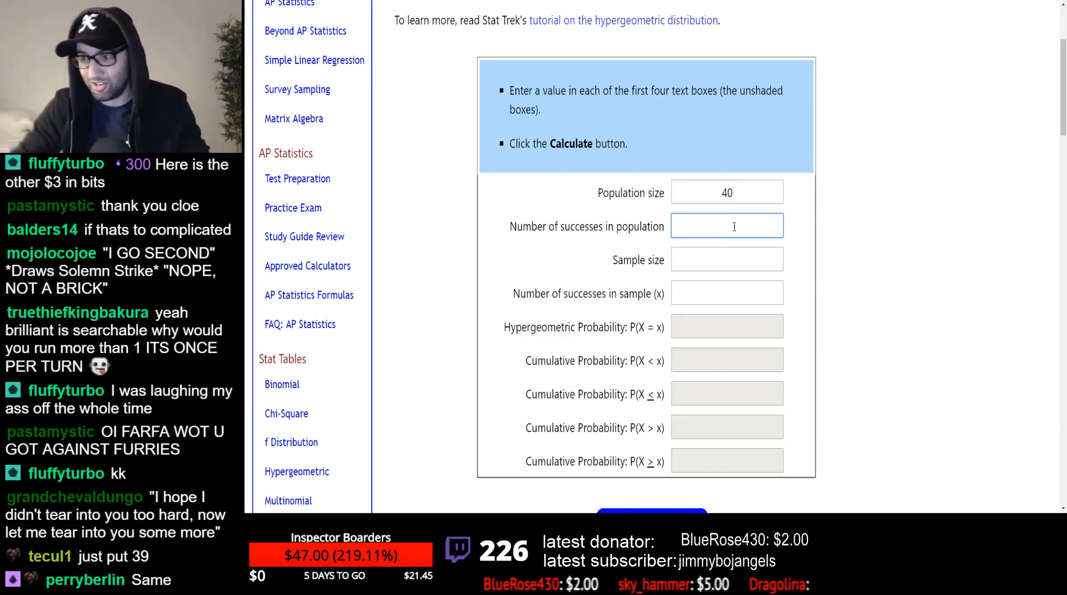
text(34)
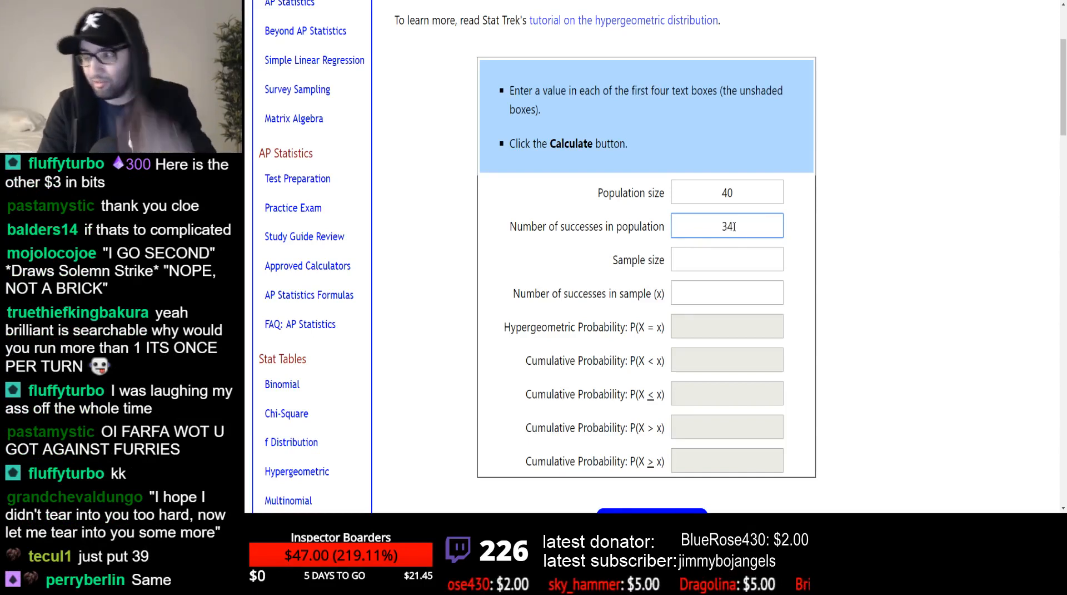
key(Backspace)
text(5)
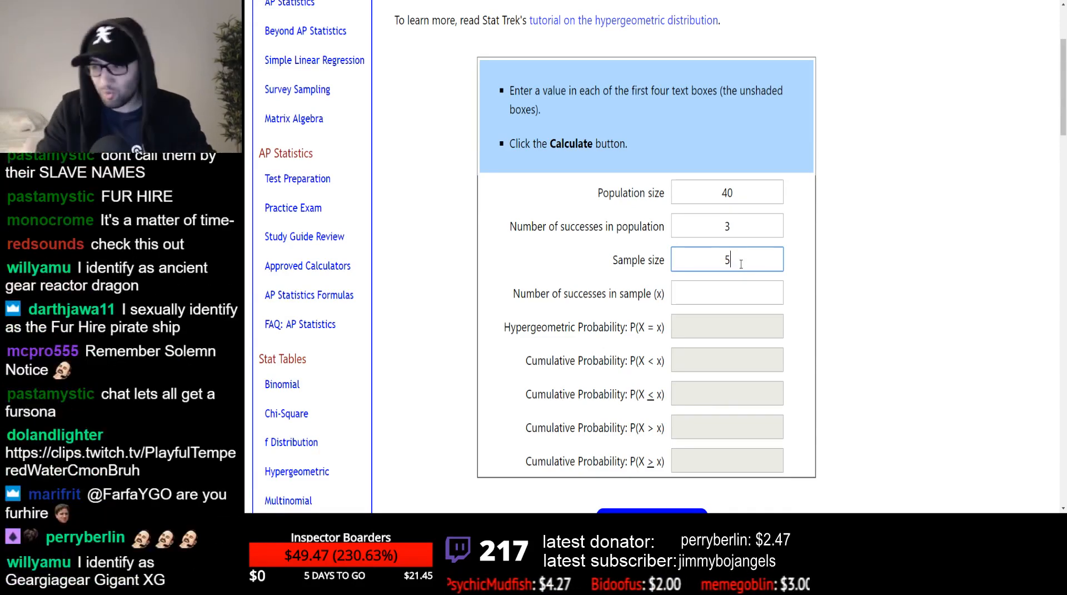
Step: Calculate with 1 success in the sample and select the P(X≥1) result
click(726, 293)
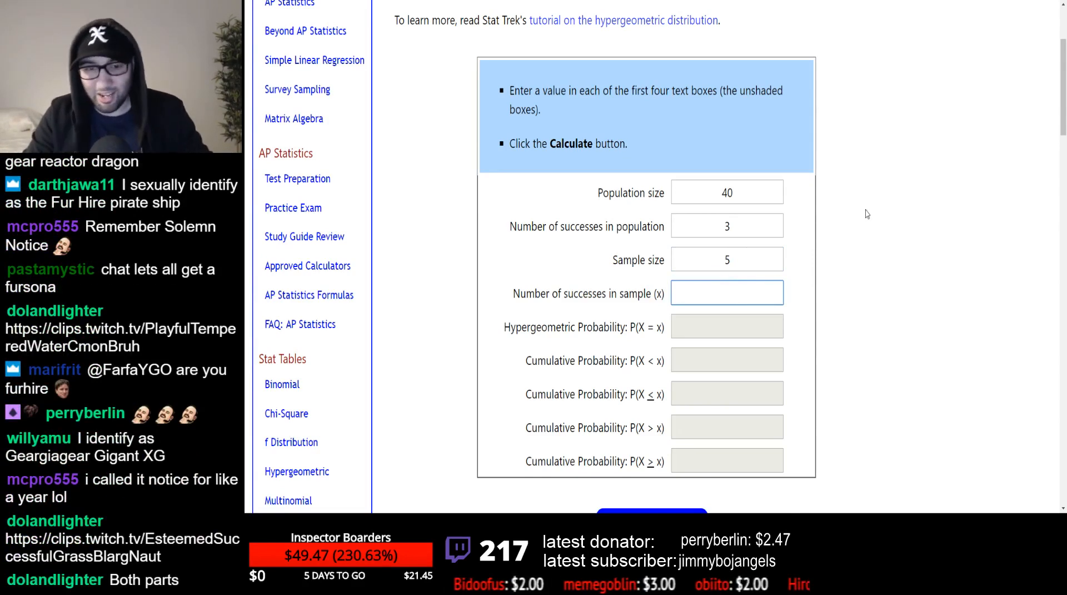
scroll(down, 3)
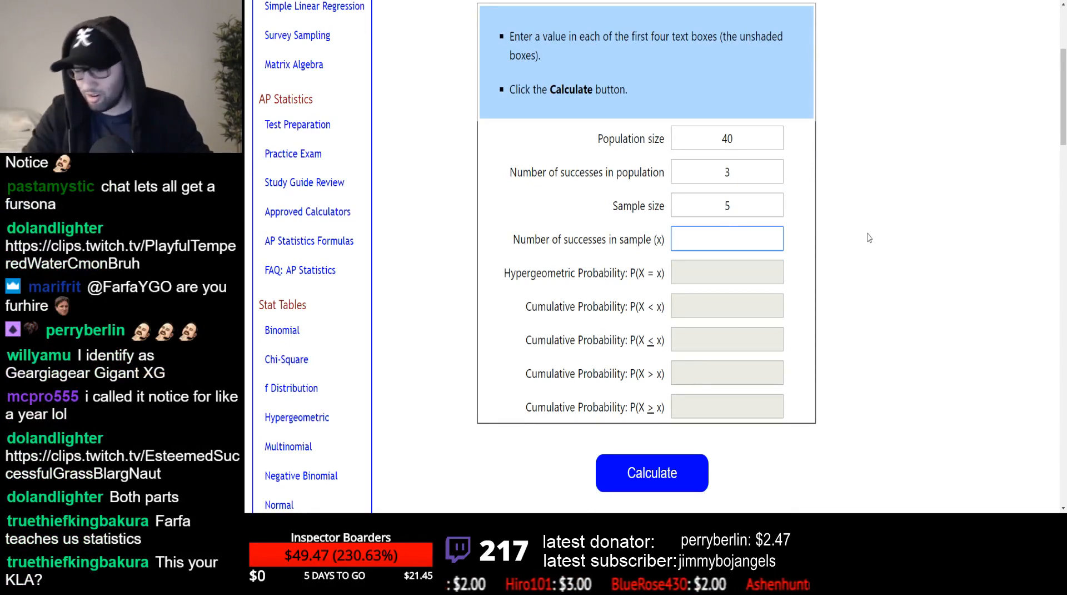
text(1)
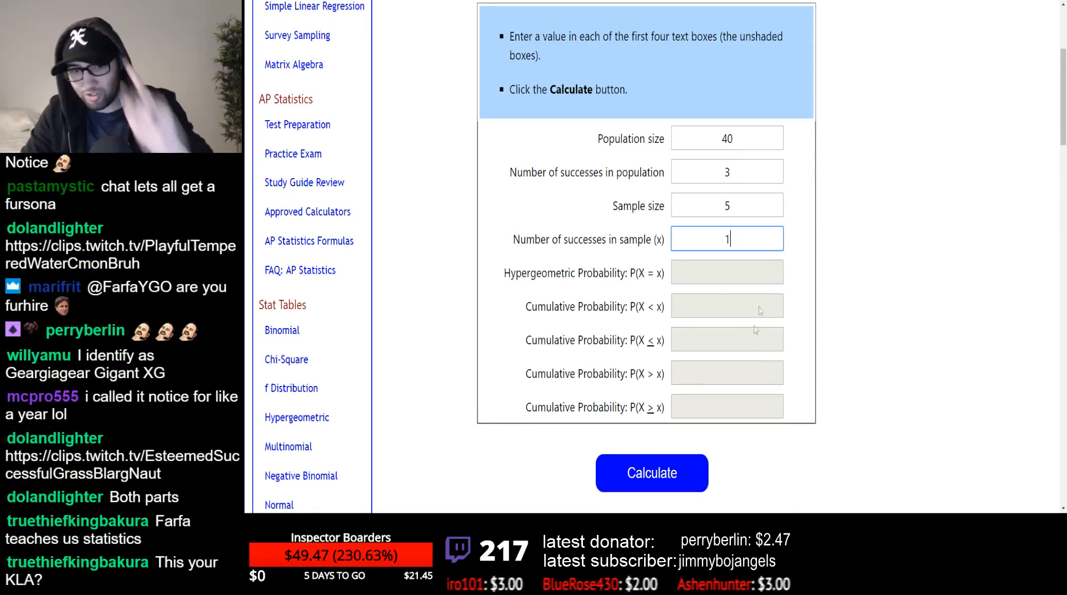
click(651, 473)
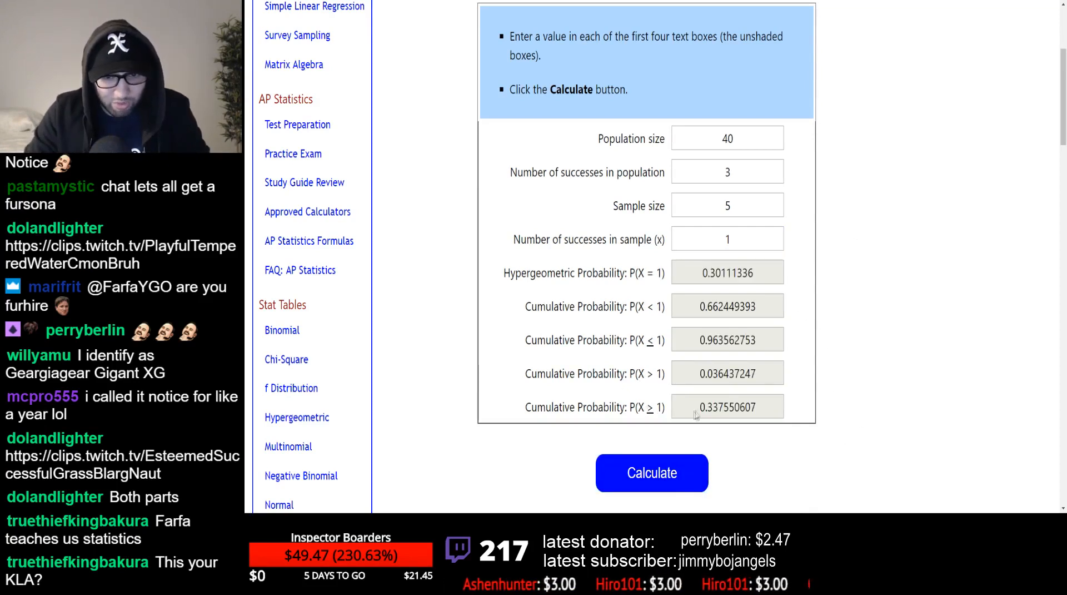
double_click(707, 407)
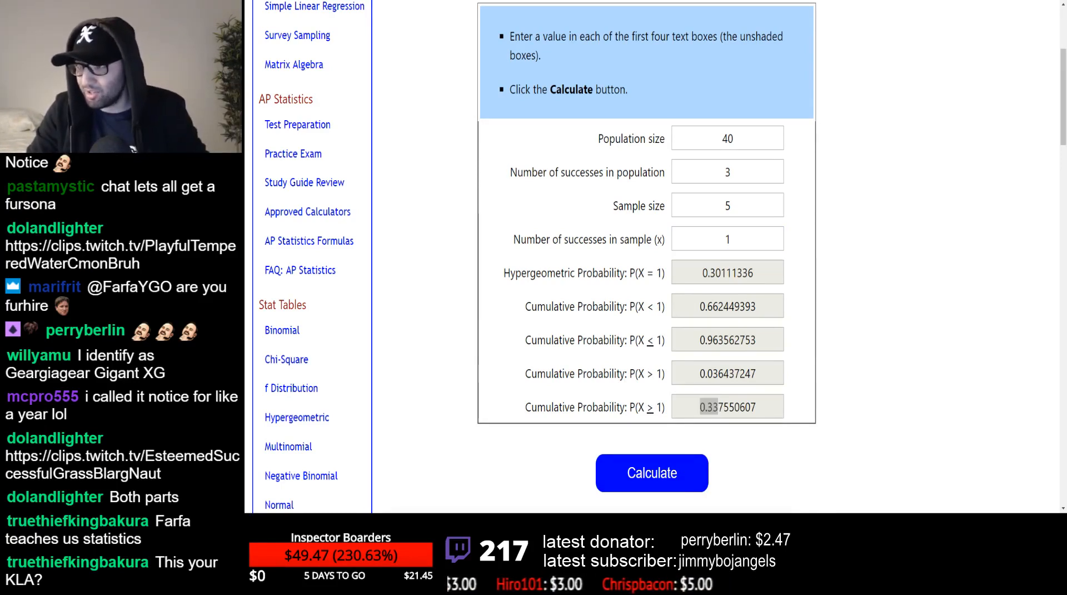
double_click(709, 407)
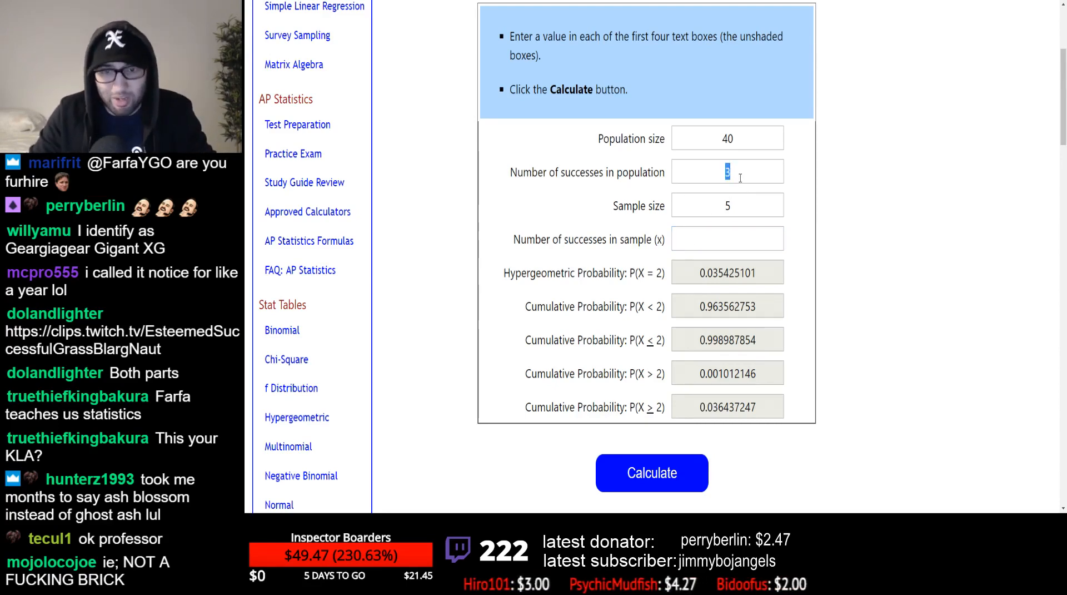
Step: Recalculate with 2 successes in population, 1 in sample, and select the ~0.237 result
text(3)
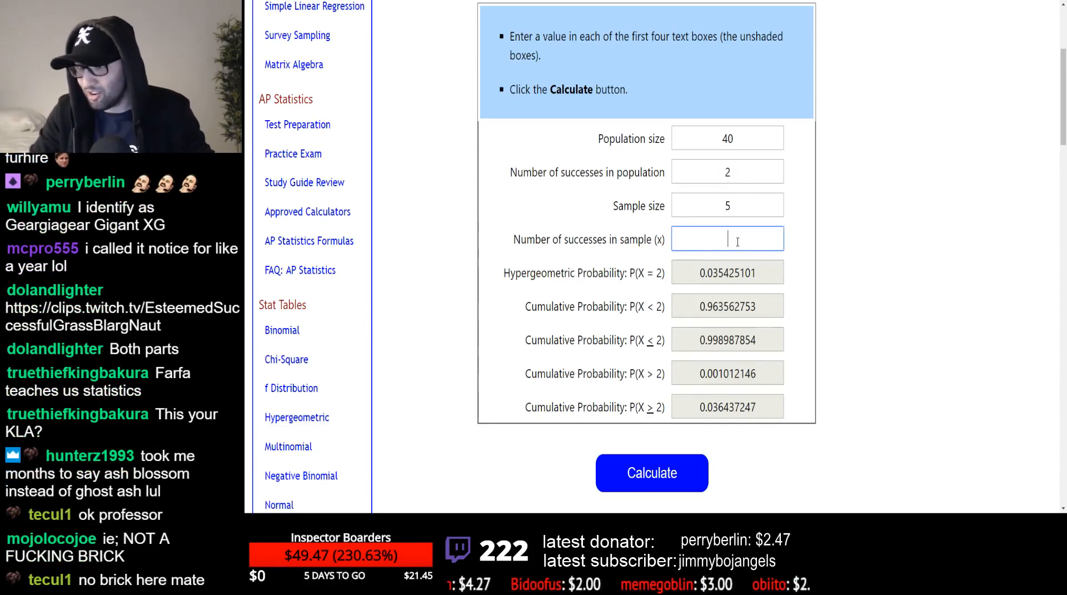
text(1)
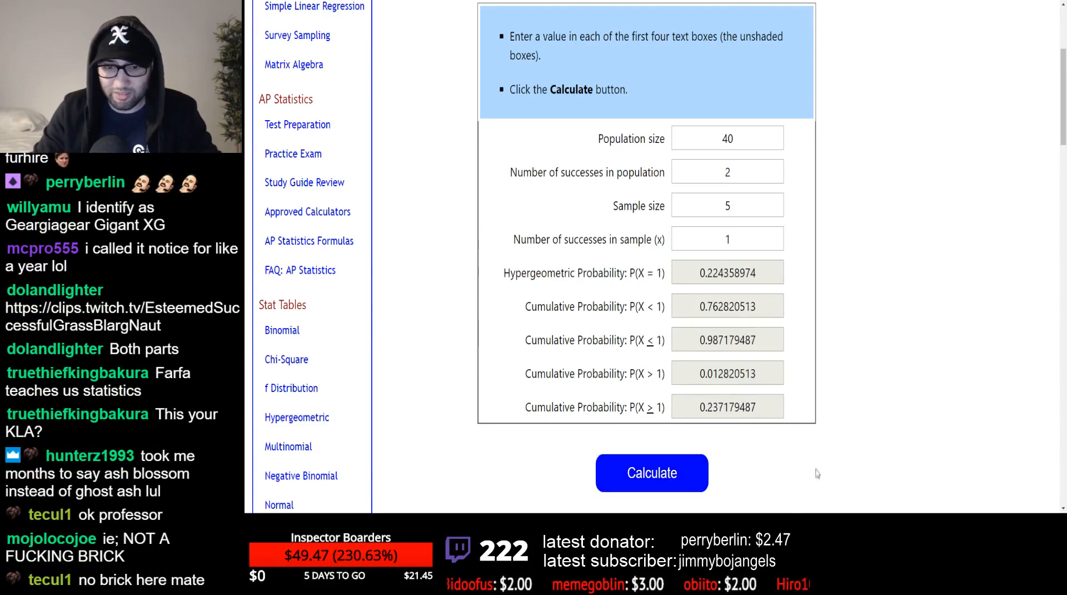
double_click(708, 407)
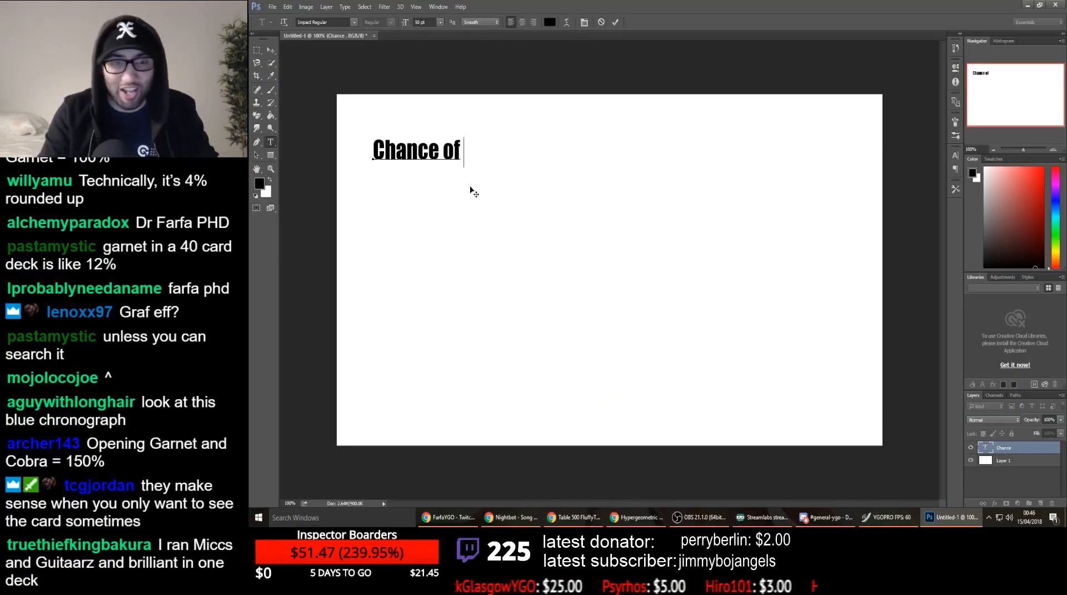
Step: Type the 33% and 23% figures and the 'same "3 of"' label at 3%
text(opening 1 “3 of”)
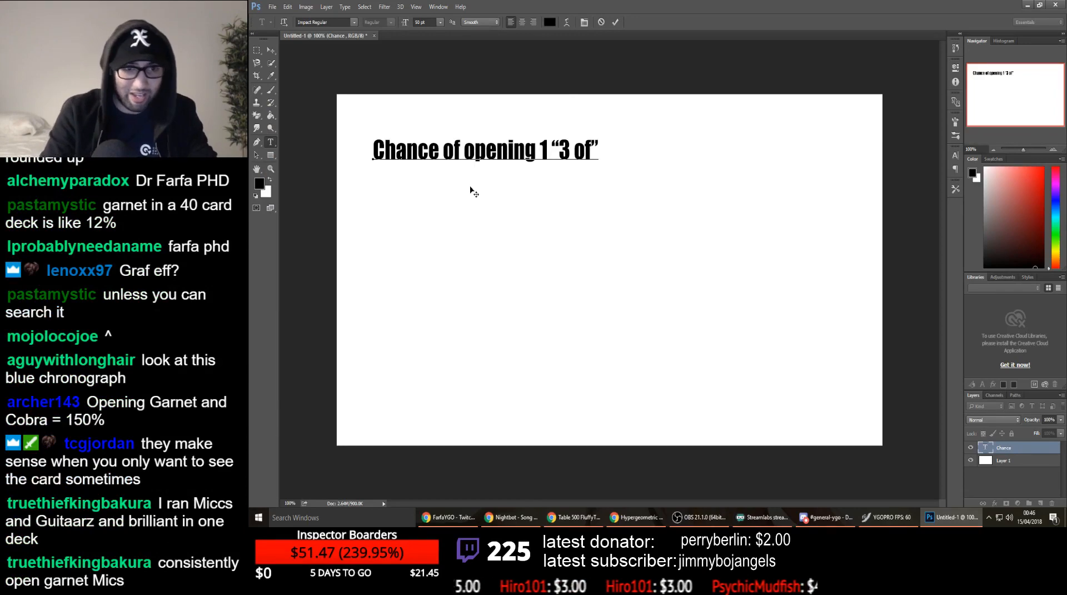
text(33%)
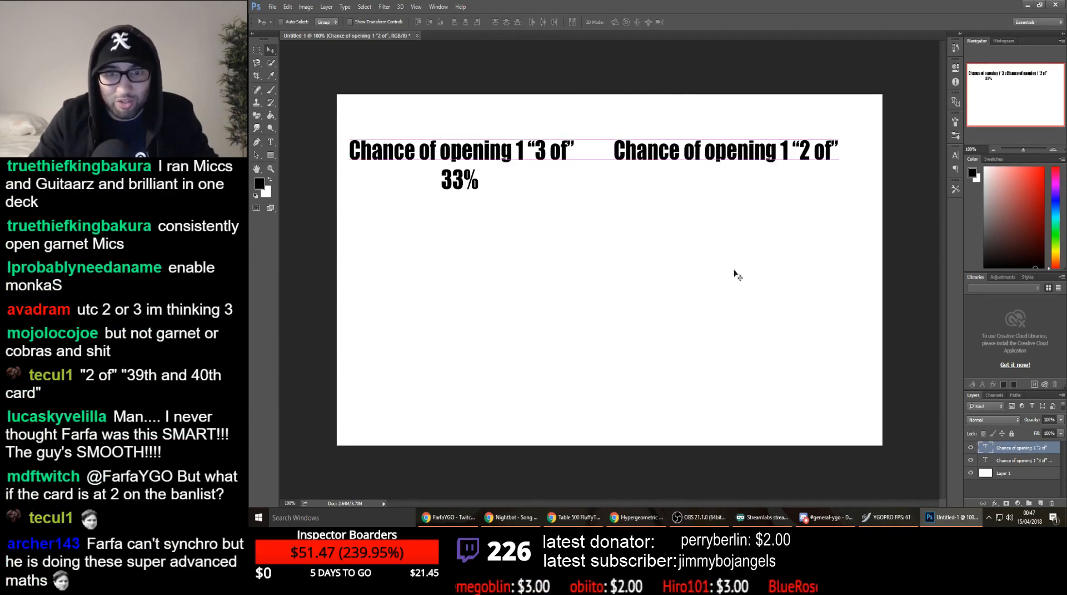
text(23%)
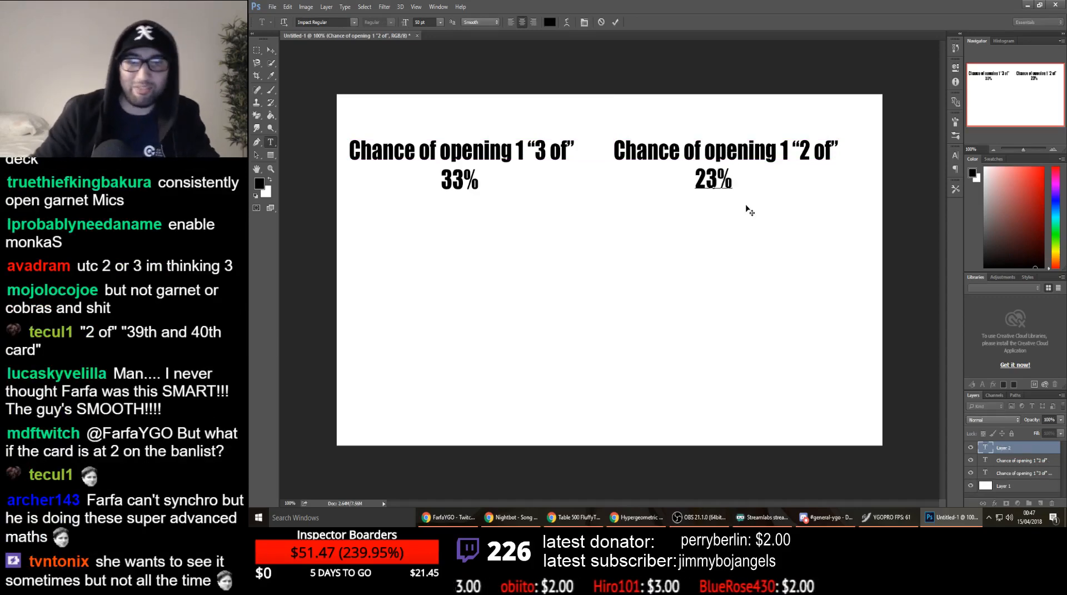
text(Chance of opening 2)
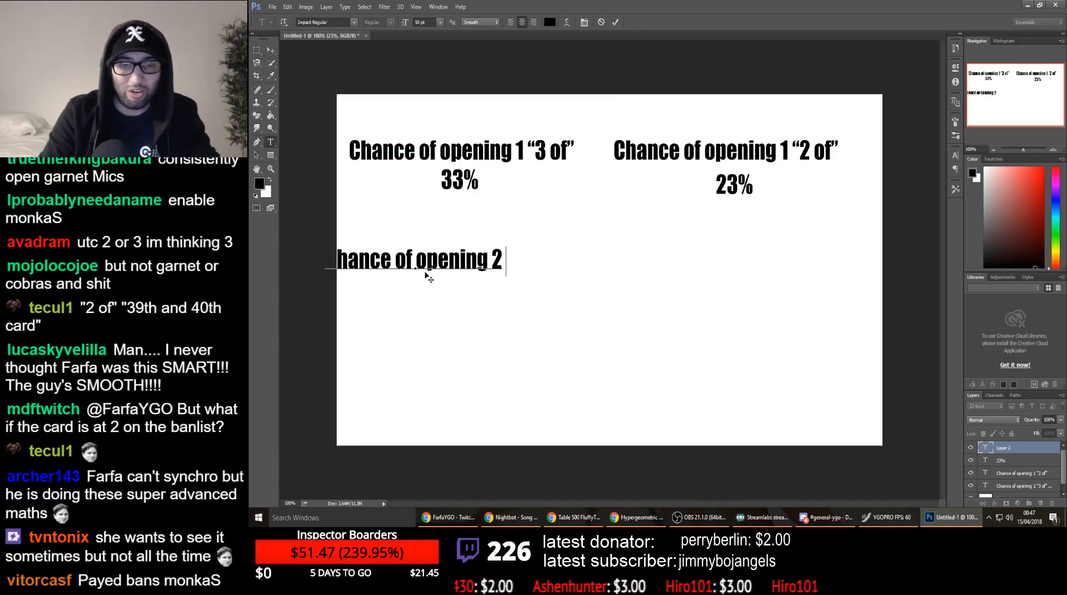
text(of the same)
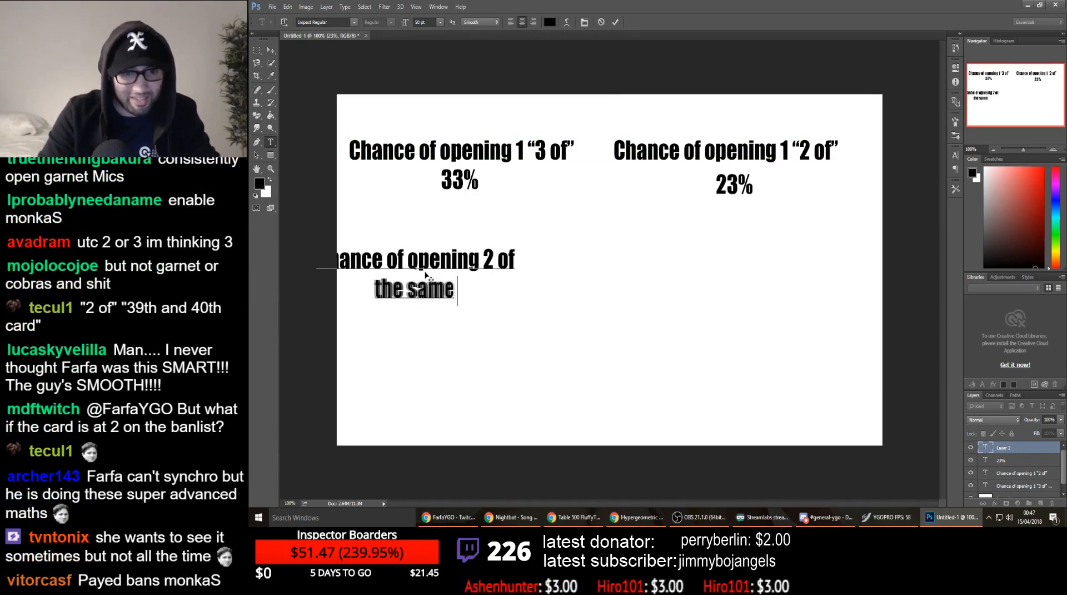
text("3 of”)
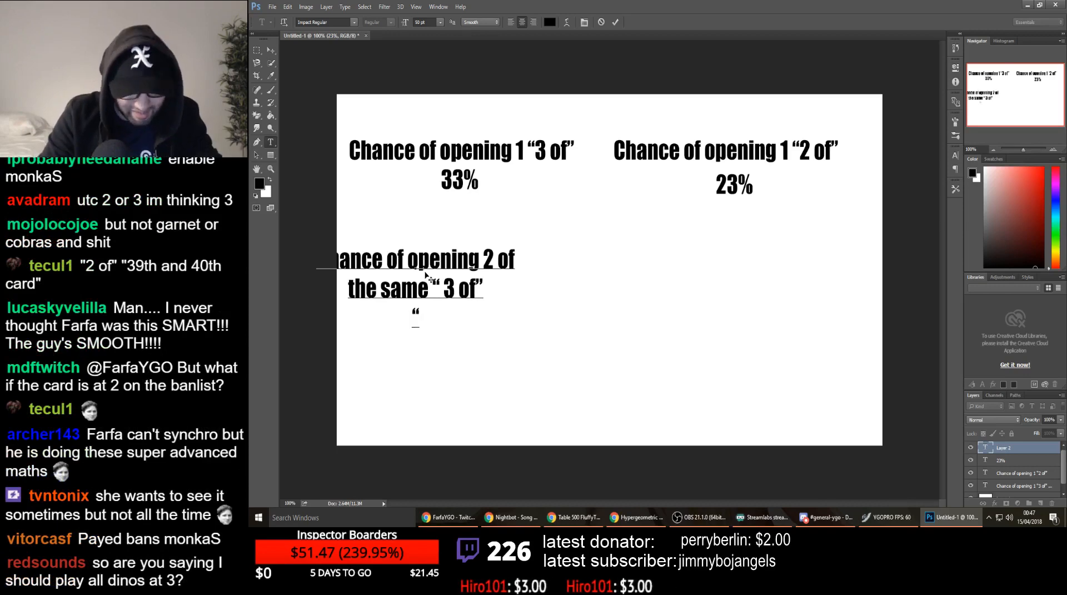
text(3%)
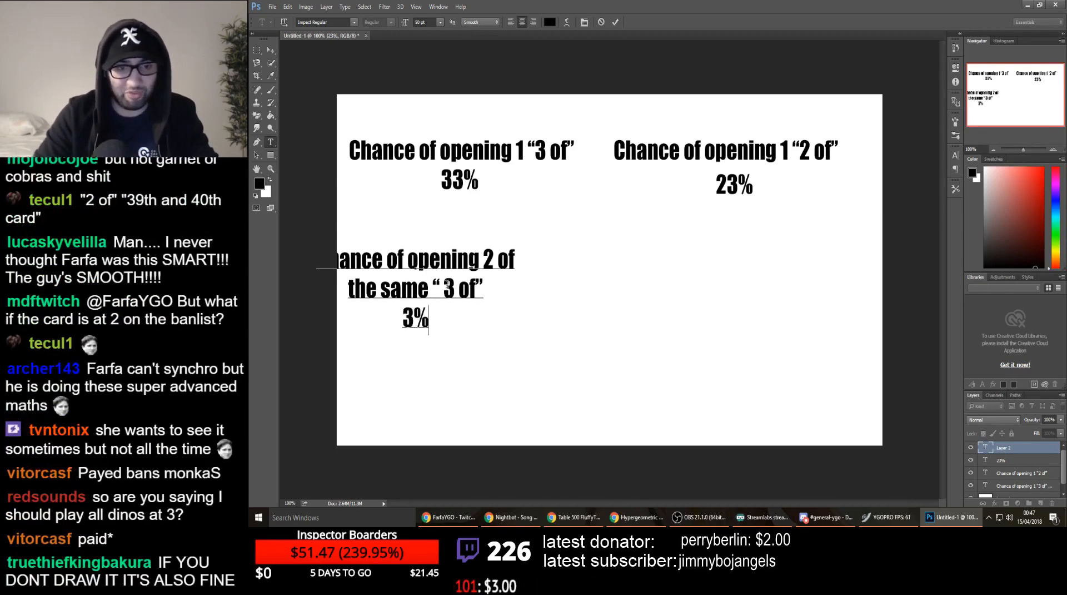
Step: Type the 'Chance of opening the same "2 of"' label at 2%
text(Chance of opening)
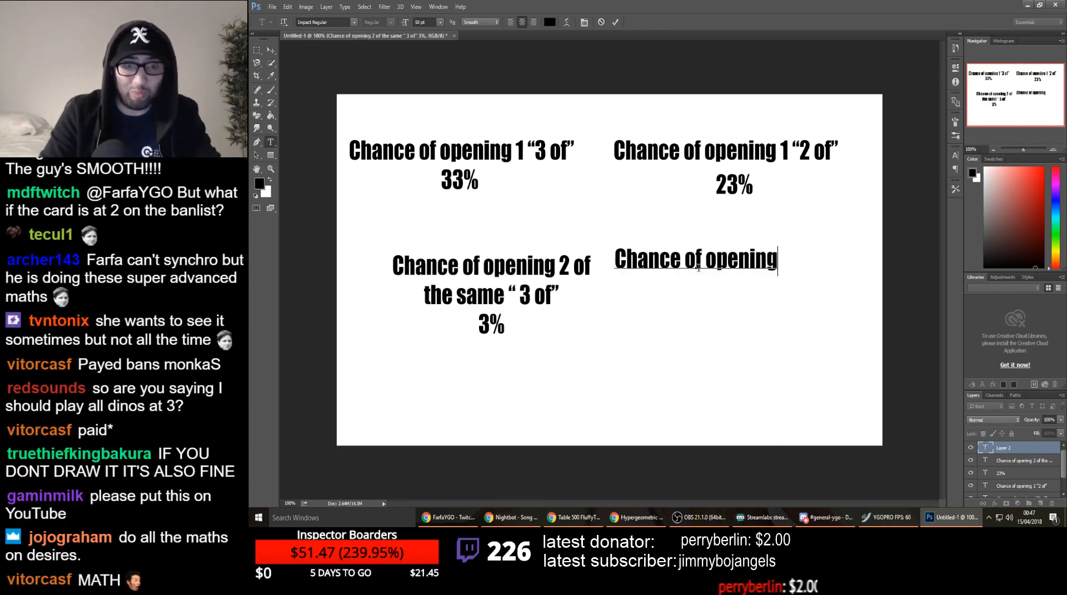
text(the same ")
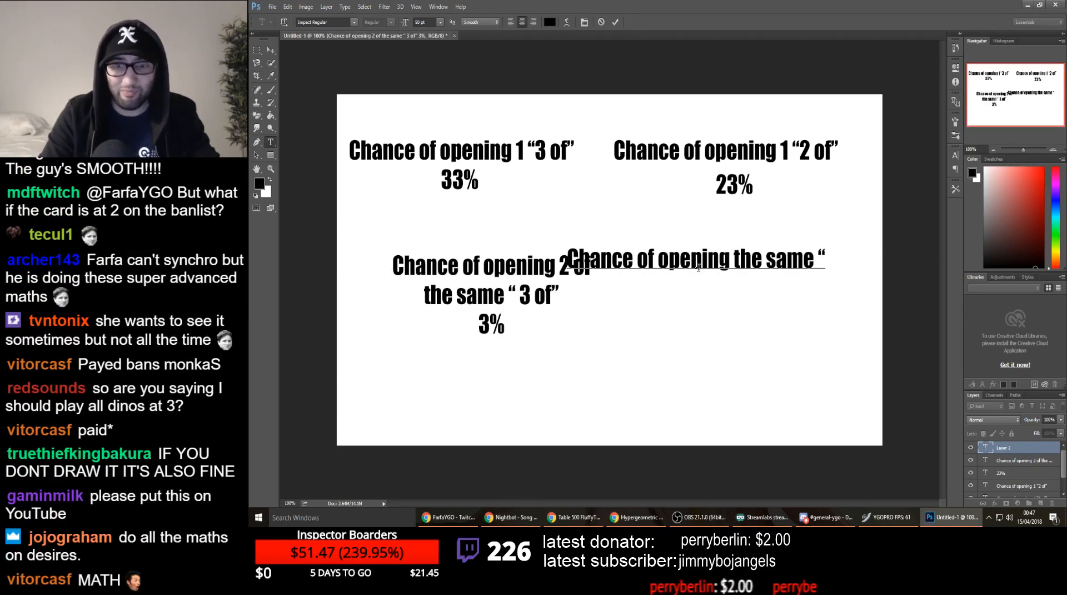
text(2 of")
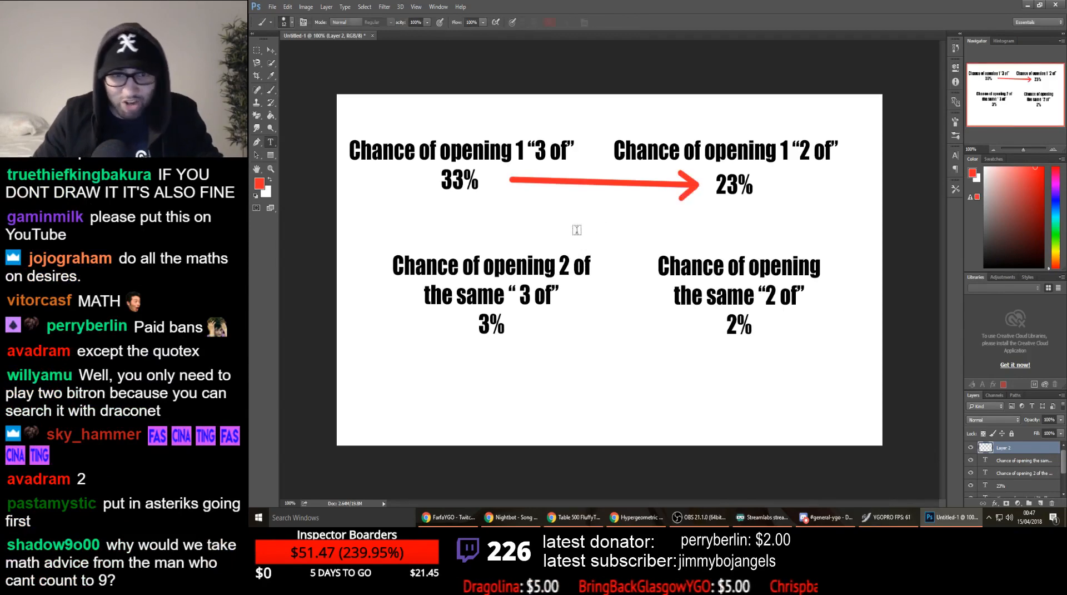
Step: Label the red arrow '-10% consistency' and the green arrow '+1% consistency'
text(-10%)
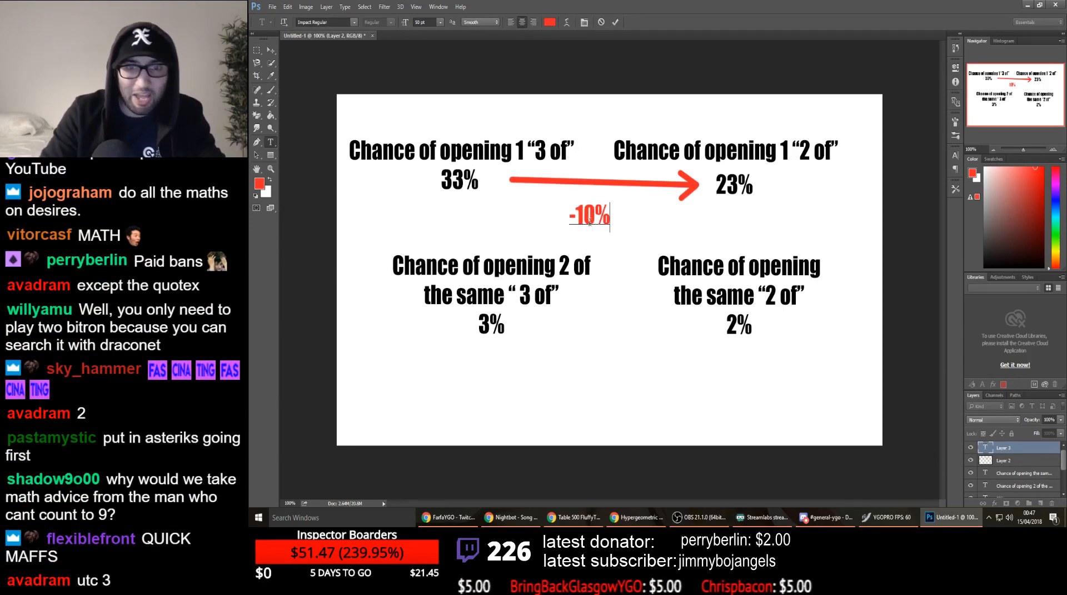
text(consistency)
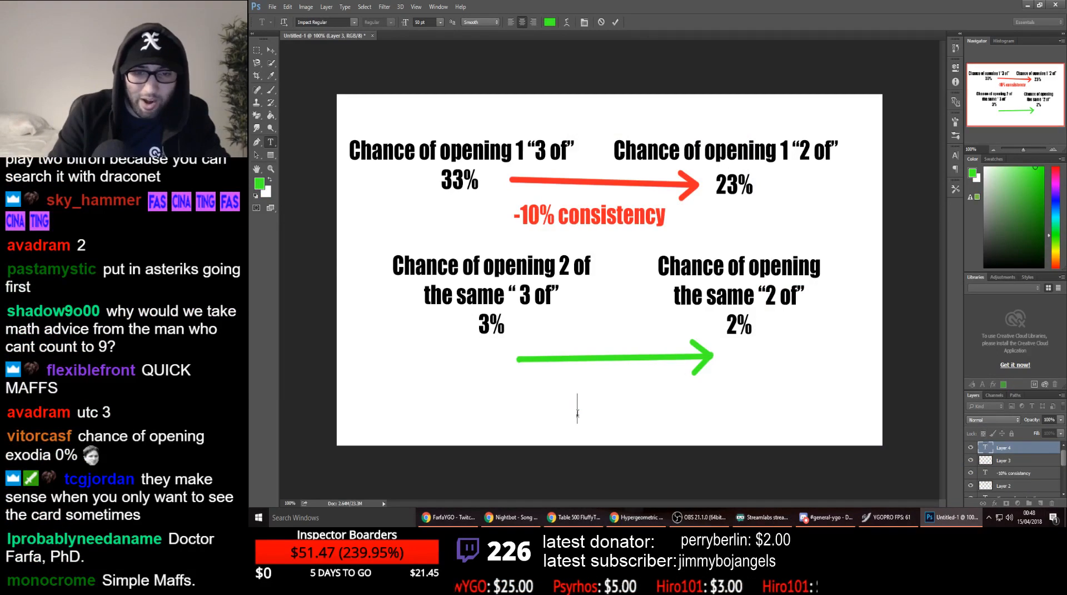
text(+1% consistency)
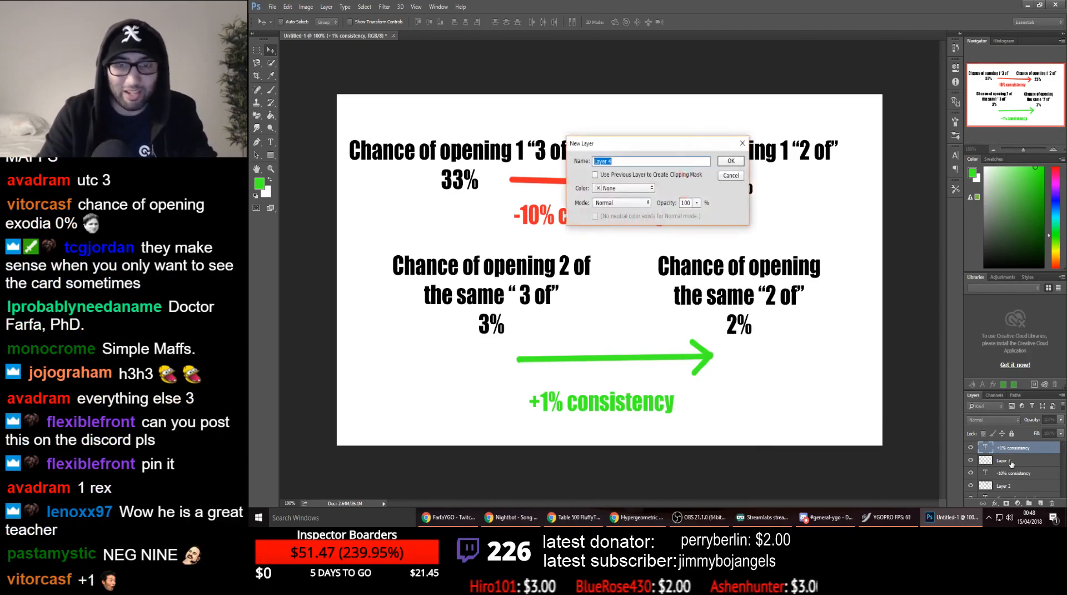
Step: On a new layer, draw a purple brace beside the right column and label it 9%
click(730, 161)
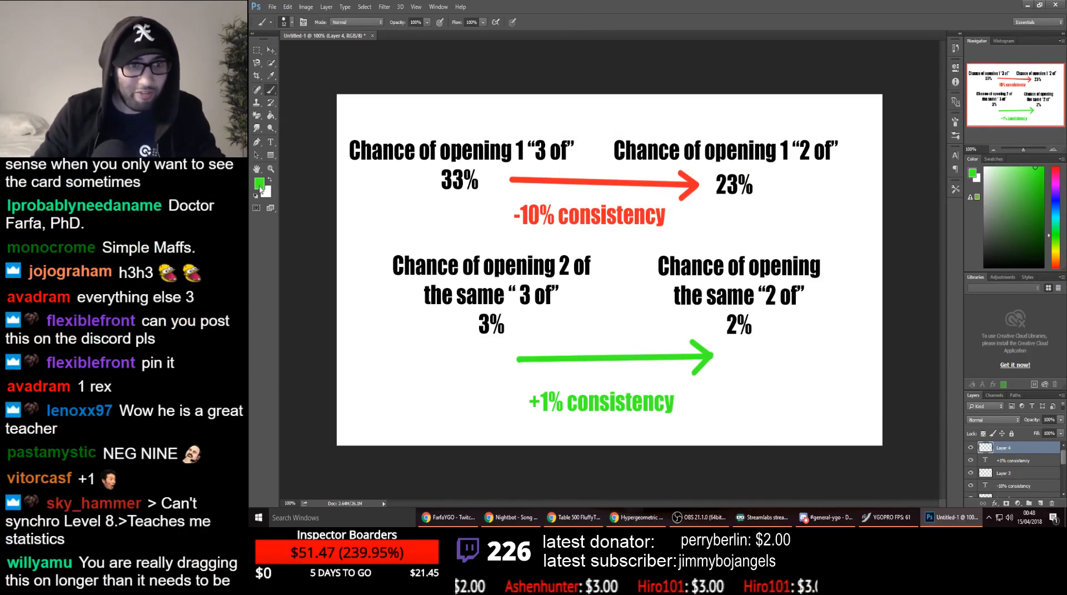
click(261, 182)
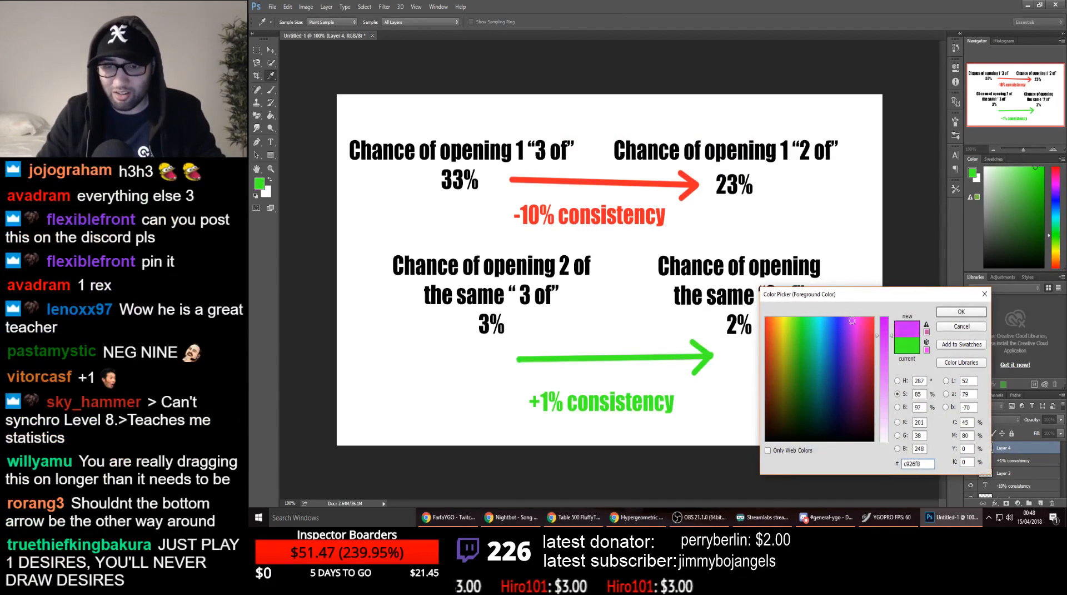
click(960, 310)
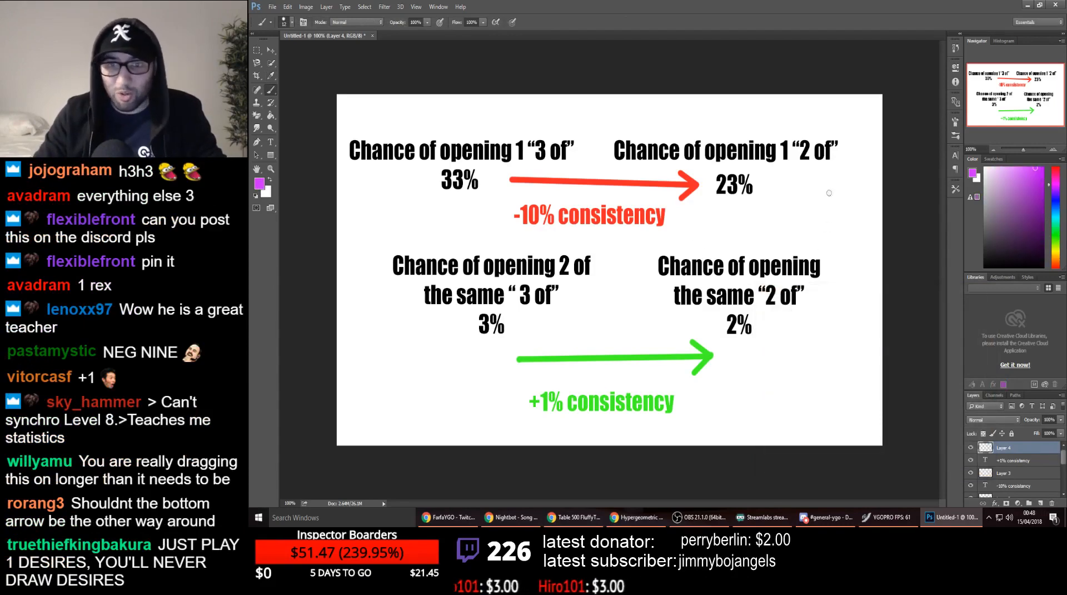
drag(823, 195, 821, 395)
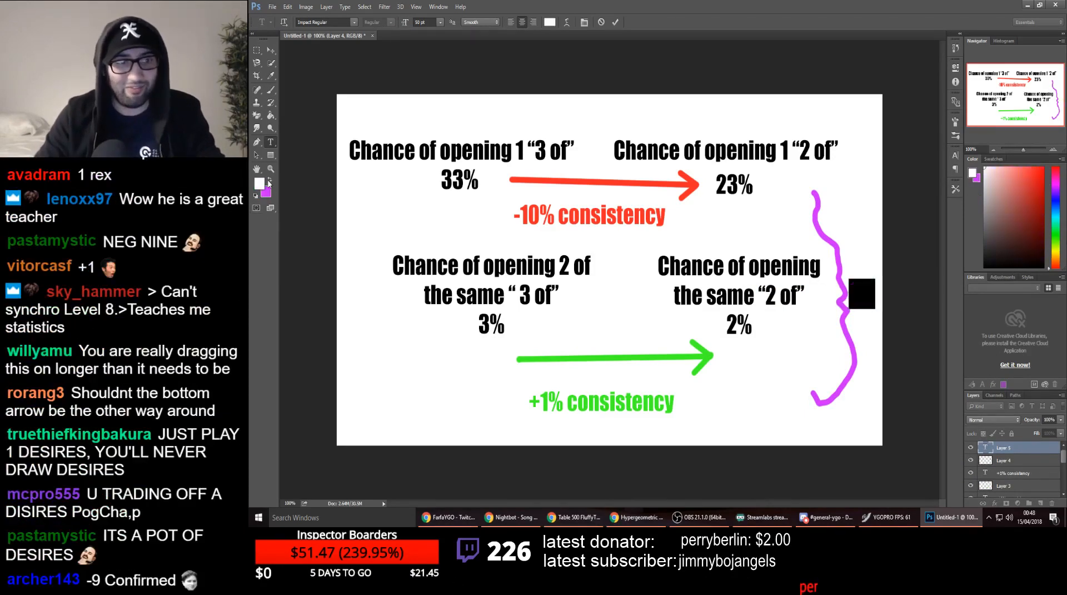
text(9%)
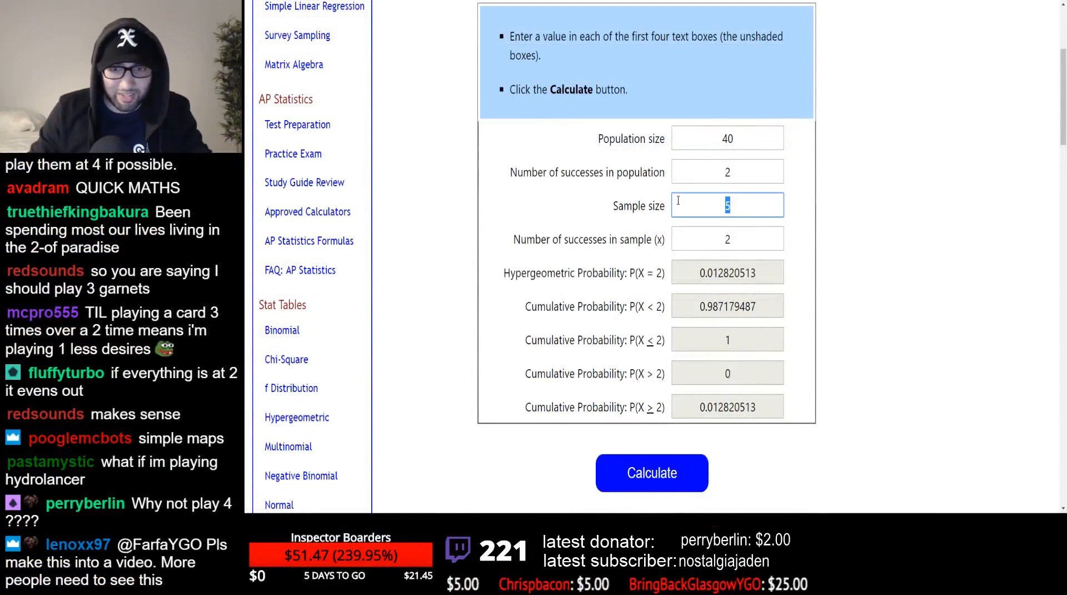
Step: Calculate odds for 6 cards, 3 copies, 1 success, and select the P(X≥1) result
text(6)
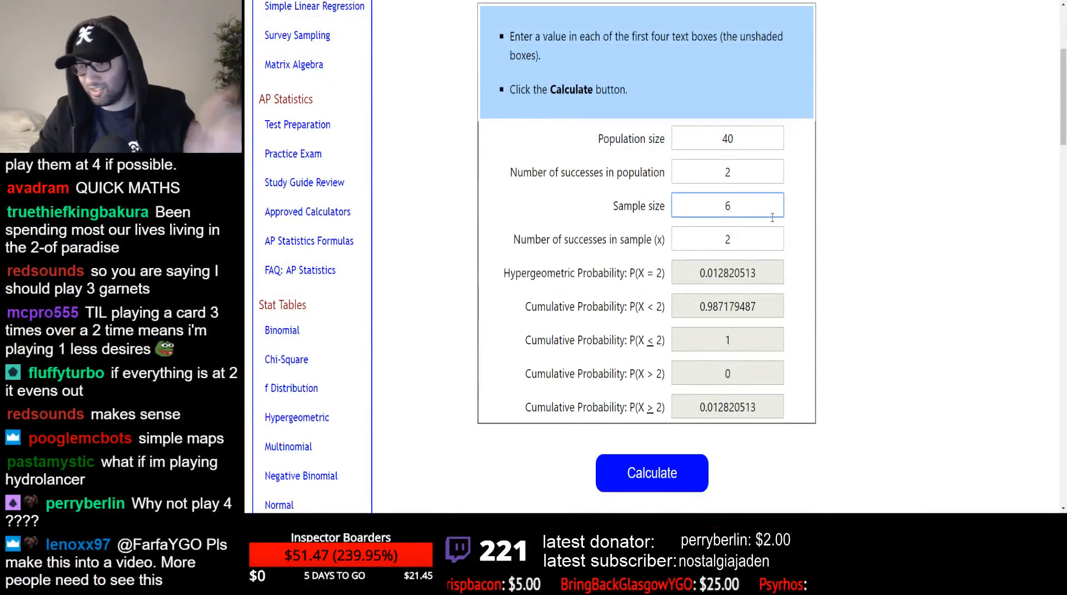
text(1)
click(728, 172)
text(3)
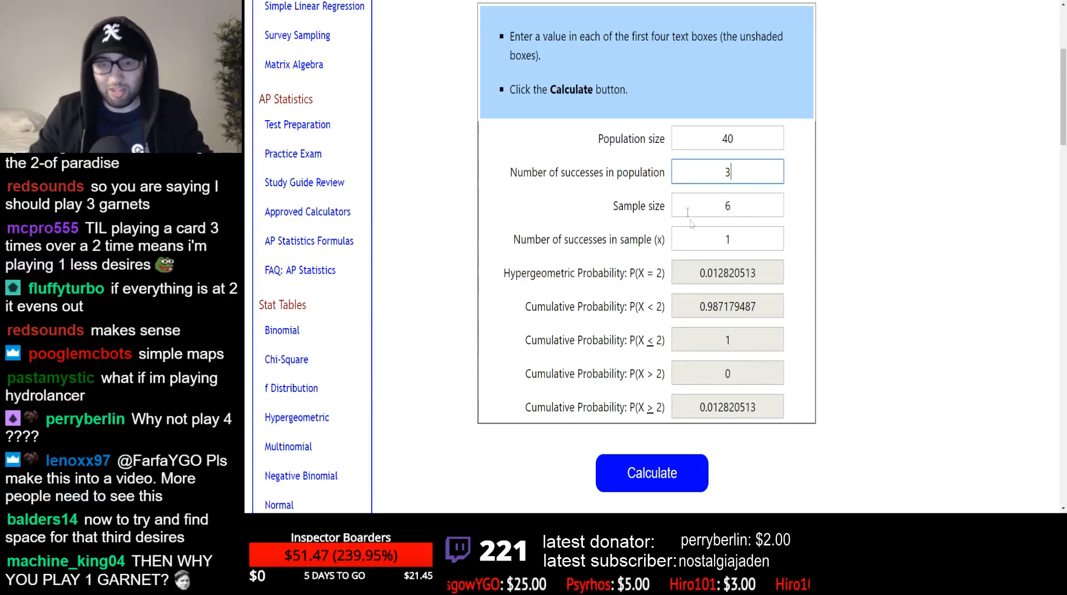
click(652, 473)
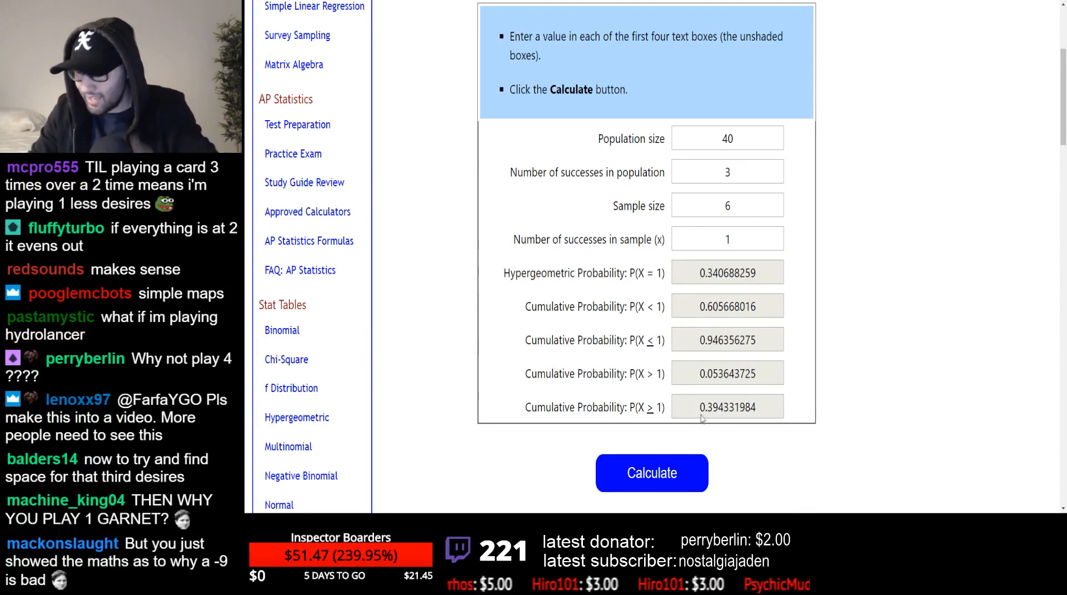
double_click(707, 407)
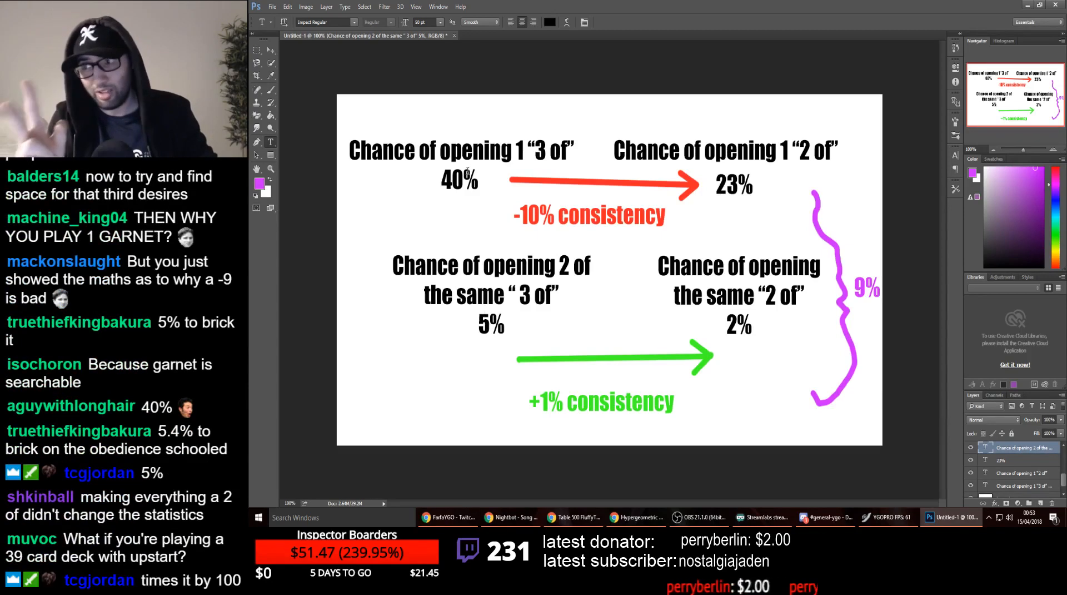
Step: Edit the 23% figure to read 28%
click(635, 517)
text(28)
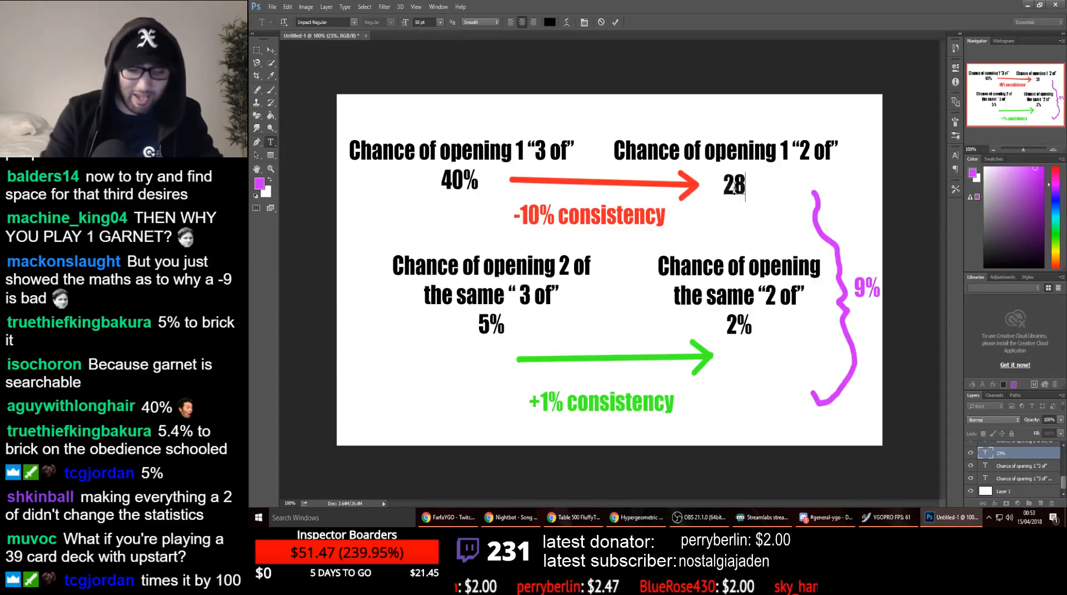
click(633, 517)
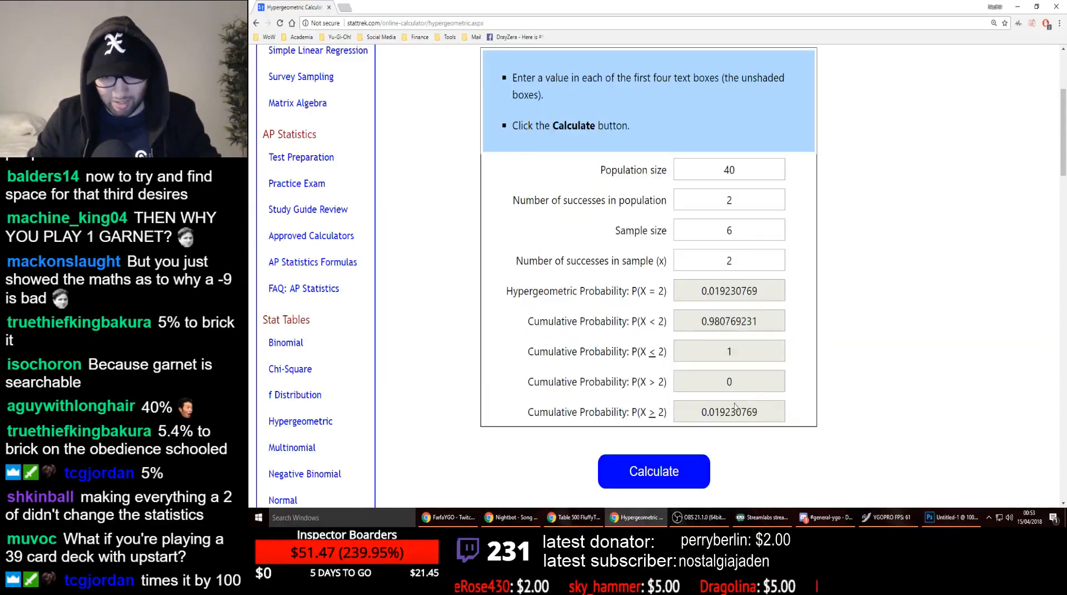
Step: Calculate odds of drawing both copies: population 40, 2 successes, sample 6, 2 in sample
click(951, 517)
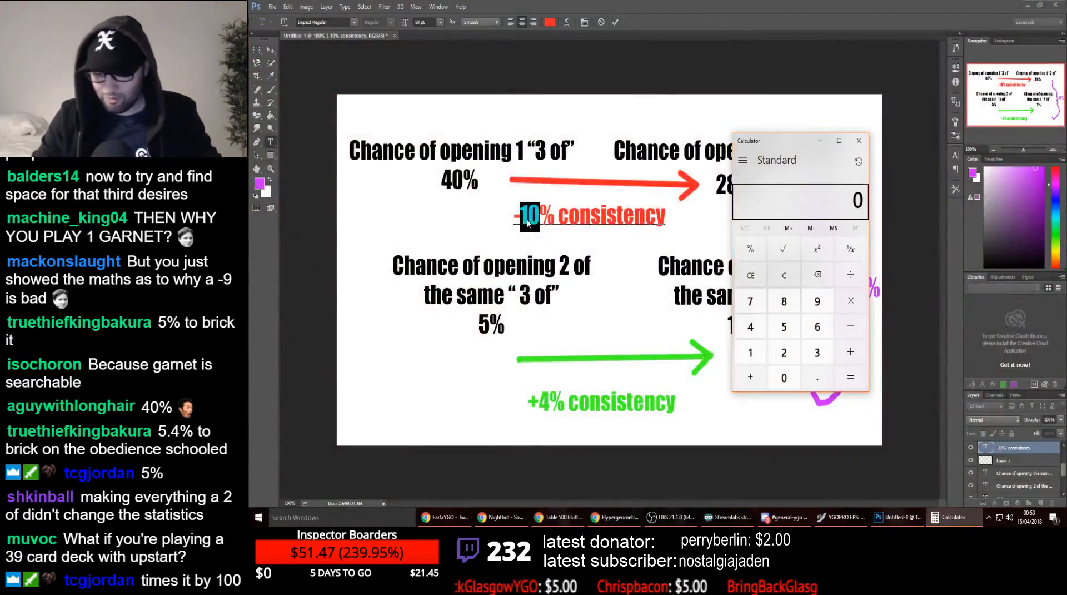
Step: Select the '10' in '-10% consistency' with the Type tool
click(859, 140)
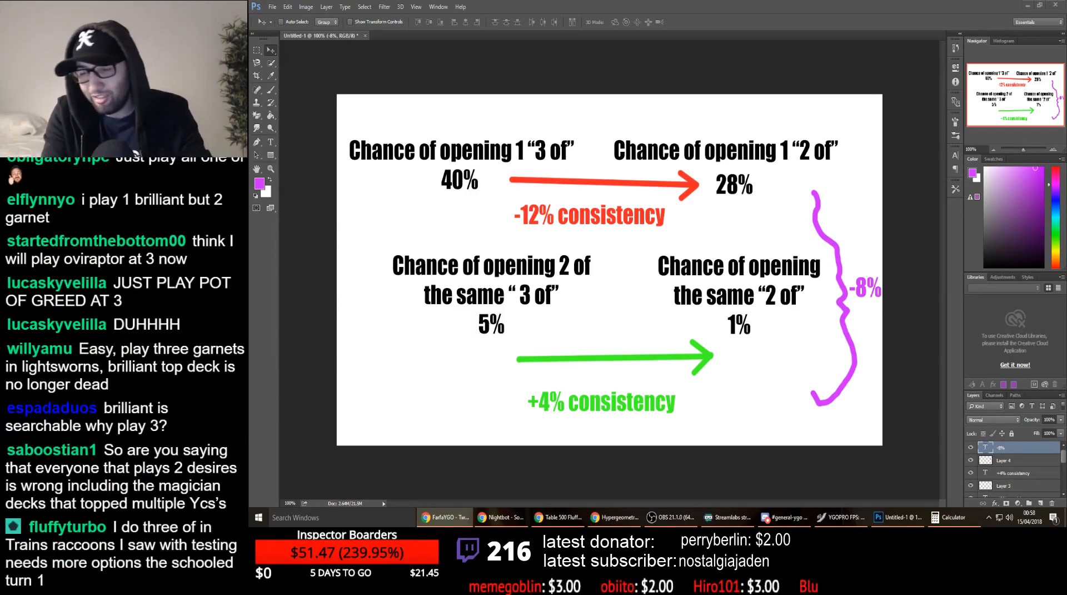
Step: Change the labels to -12% consistency, 1% chance and brace -8%
scroll(down, 3)
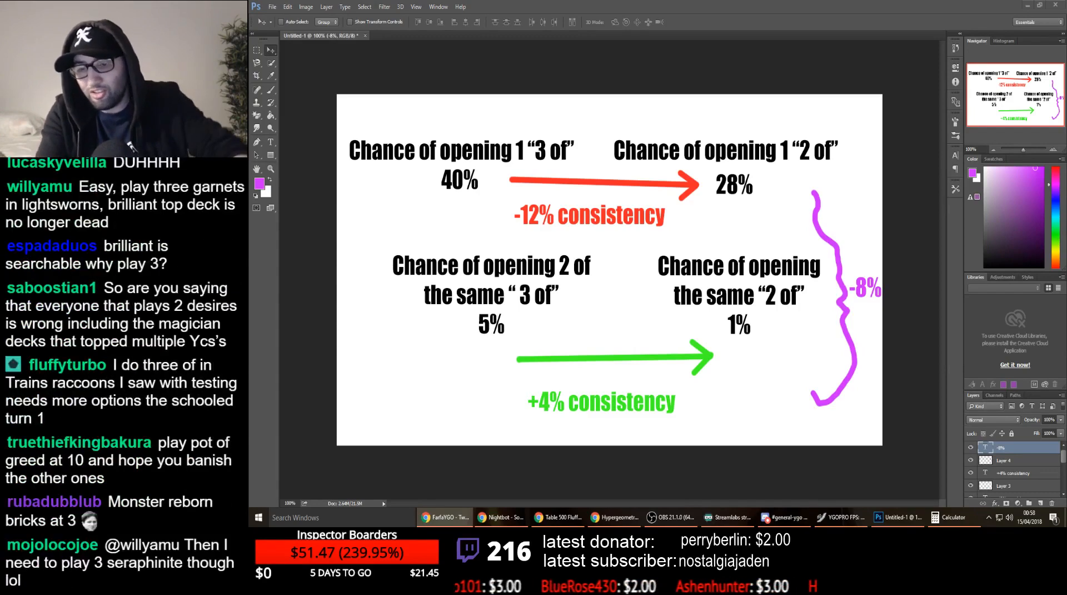